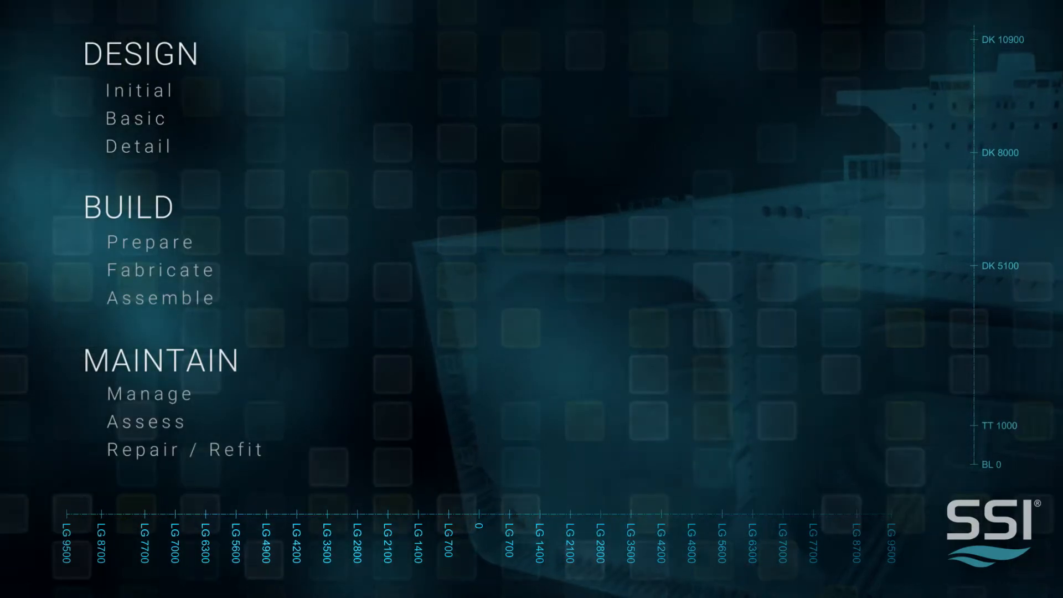
# - Bring up the 1110MAINDECK_FWD drawing with the ShipConstructor ribbon loaded
pyautogui.click(184, 450)
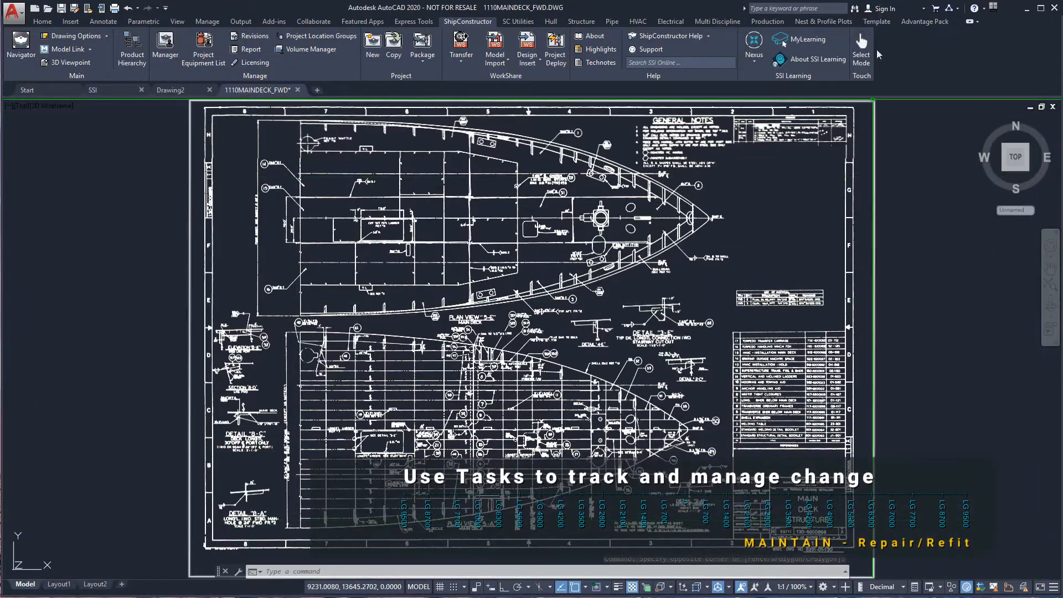
# - From the Advantage Pack task list, set Main Deck as the active task
pyautogui.click(925, 21)
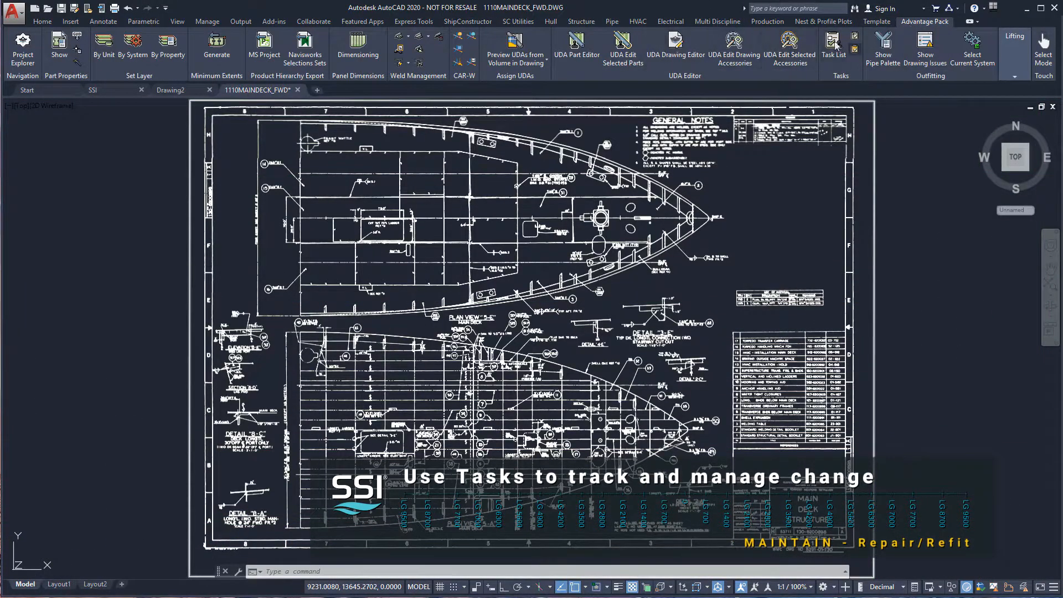
pyautogui.click(833, 41)
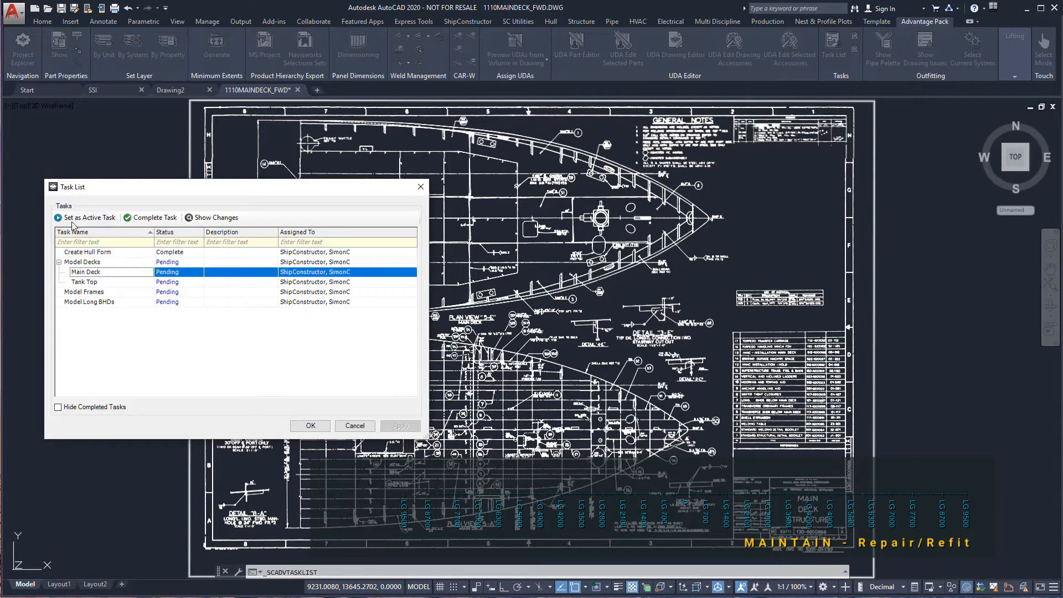
pyautogui.click(310, 425)
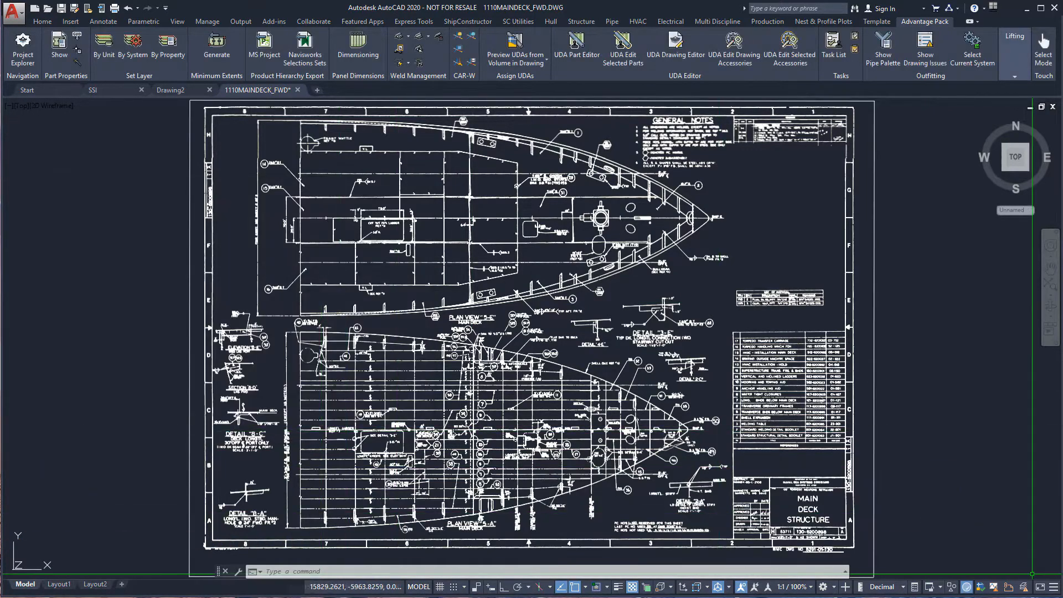
# - Run SCDATUM on the deck plate with the FRAMES and LONG. SEC datum groups ticked
pyautogui.click(580, 21)
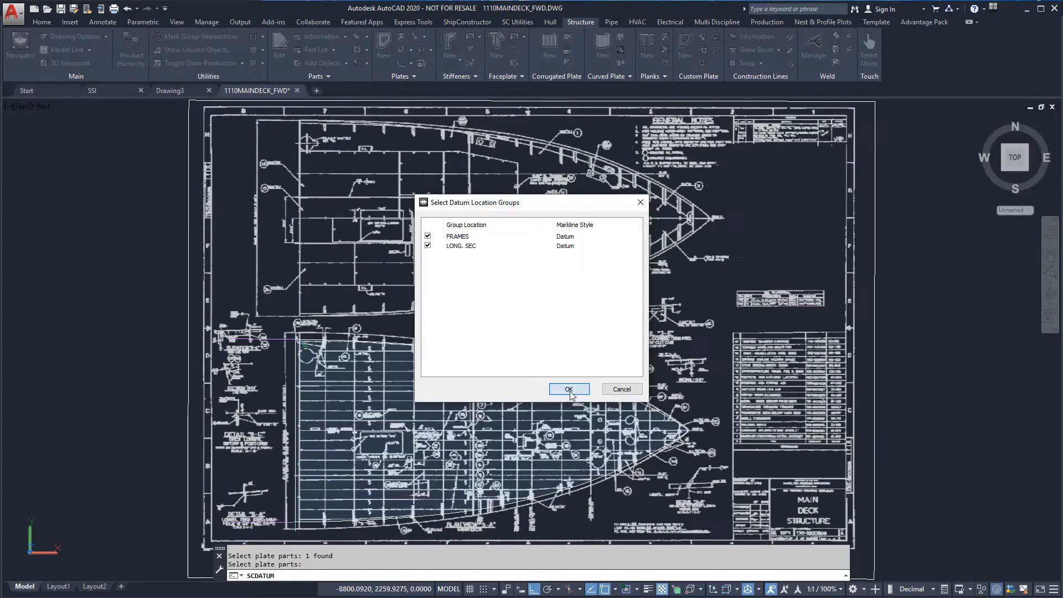
pyautogui.click(570, 389)
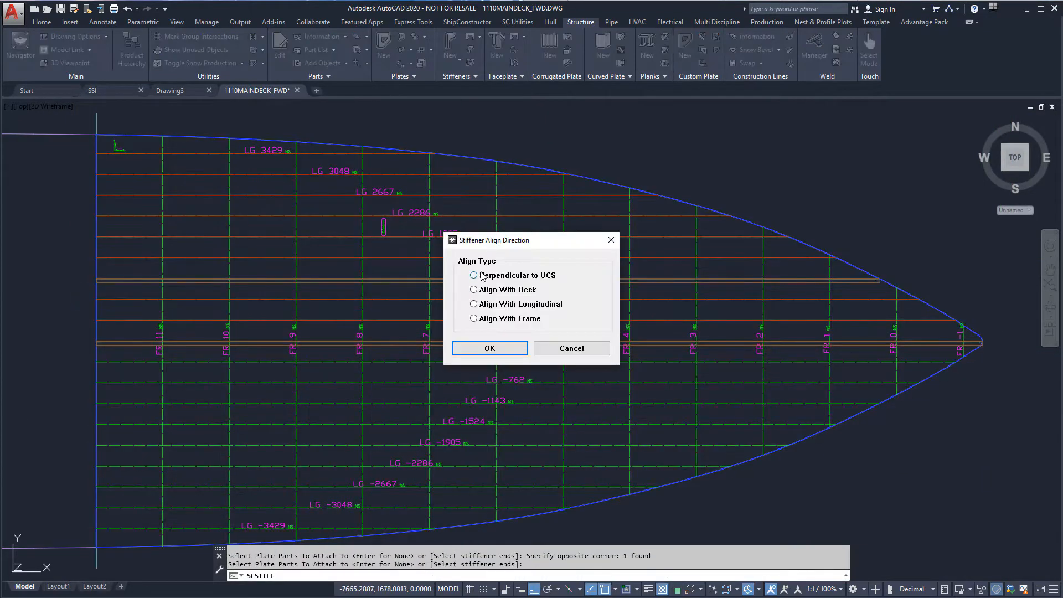
# - Create deck stiffeners aligned Perpendicular to UCS and accept their properties
pyautogui.click(490, 348)
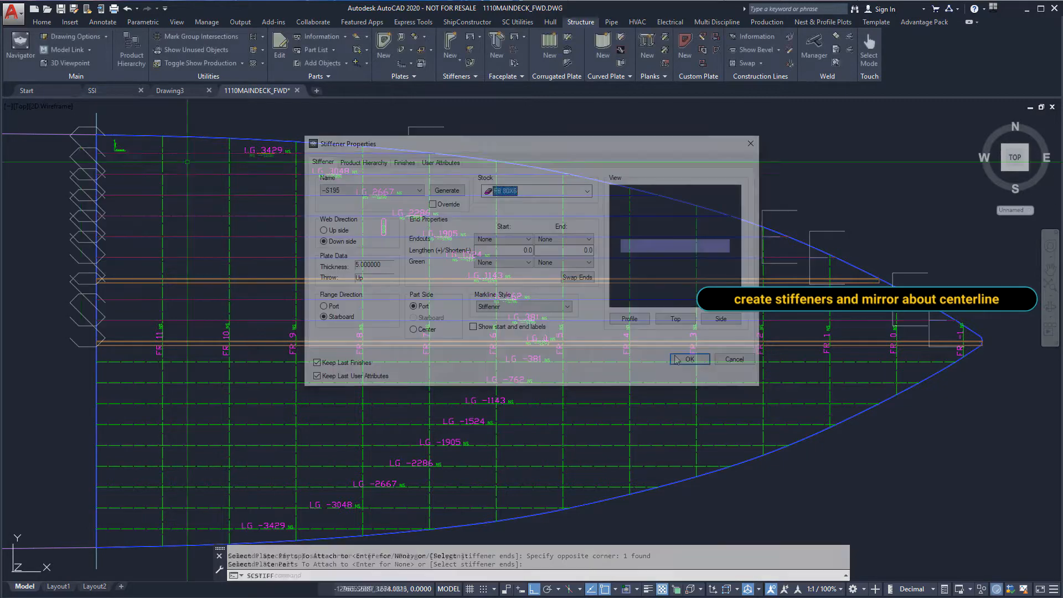
pyautogui.click(689, 359)
pyautogui.write('LAYER')
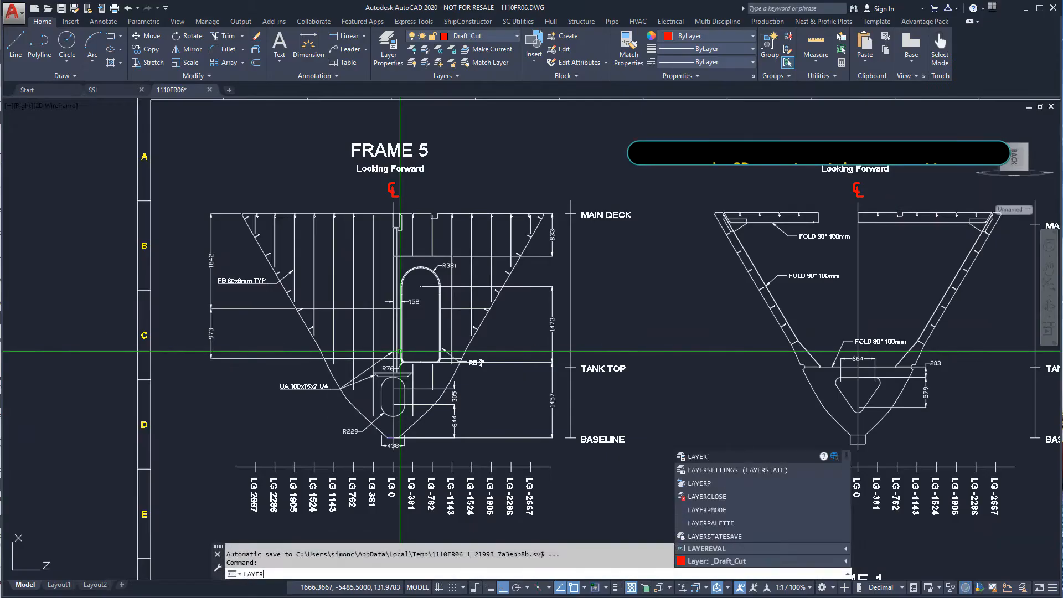
# - In 1110FR06, turn off all layers except the frame outline
pyautogui.click(387, 46)
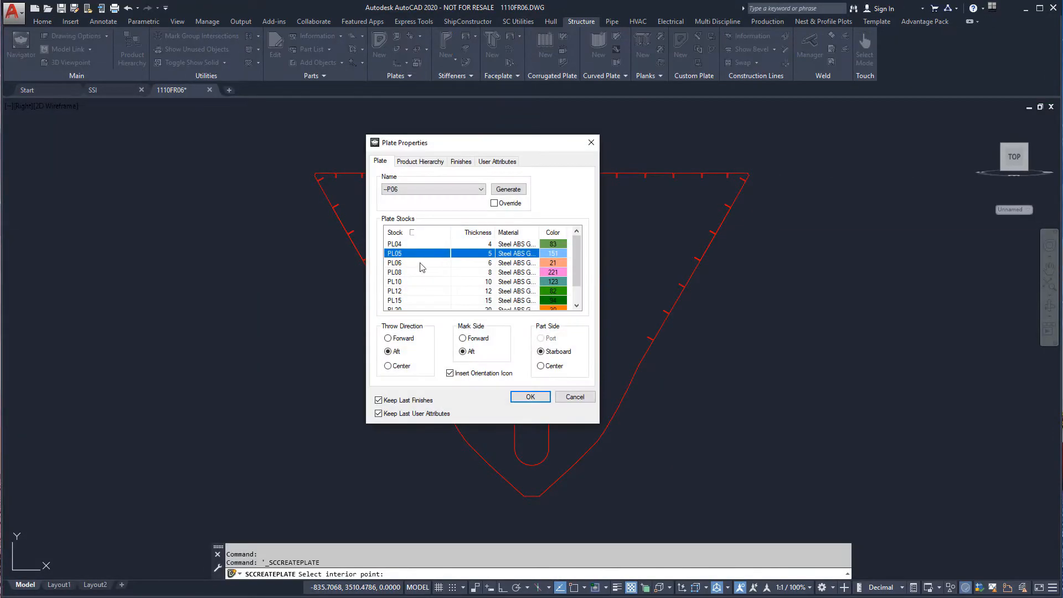
# - Create the frame web plate from the outline using stock PL05
pyautogui.click(531, 397)
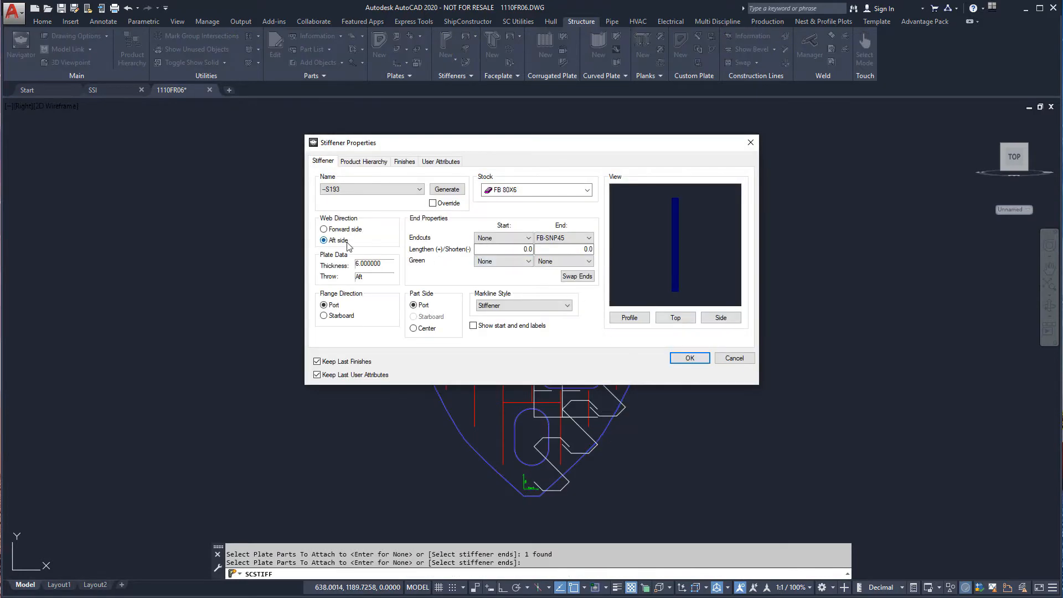
# - Add FB 80X6 flat bar stiffeners with the web on the aft side, then pick lines for more stiffeners
pyautogui.click(527, 237)
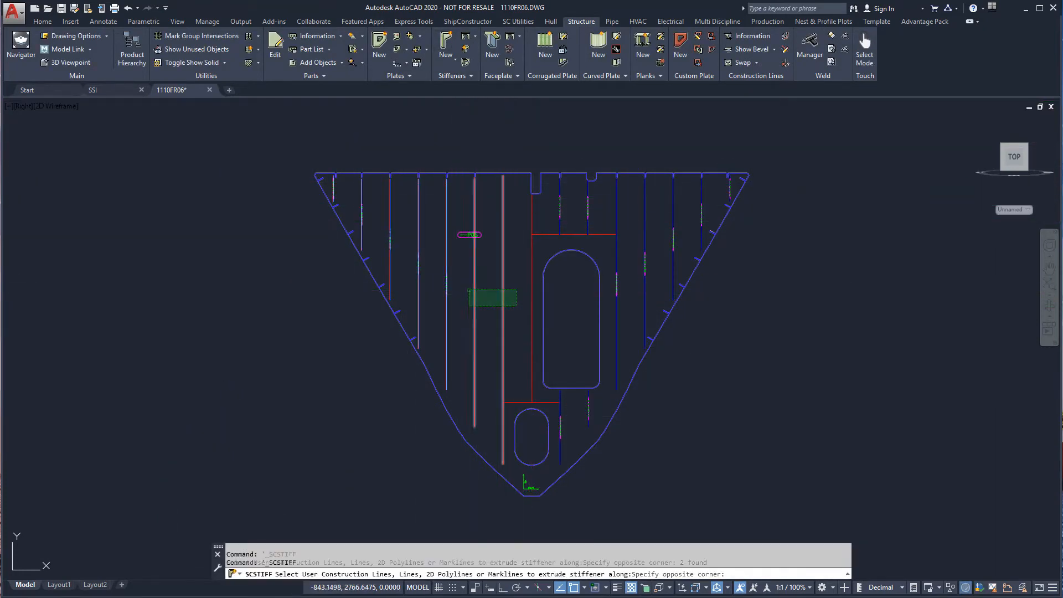
pyautogui.click(532, 355)
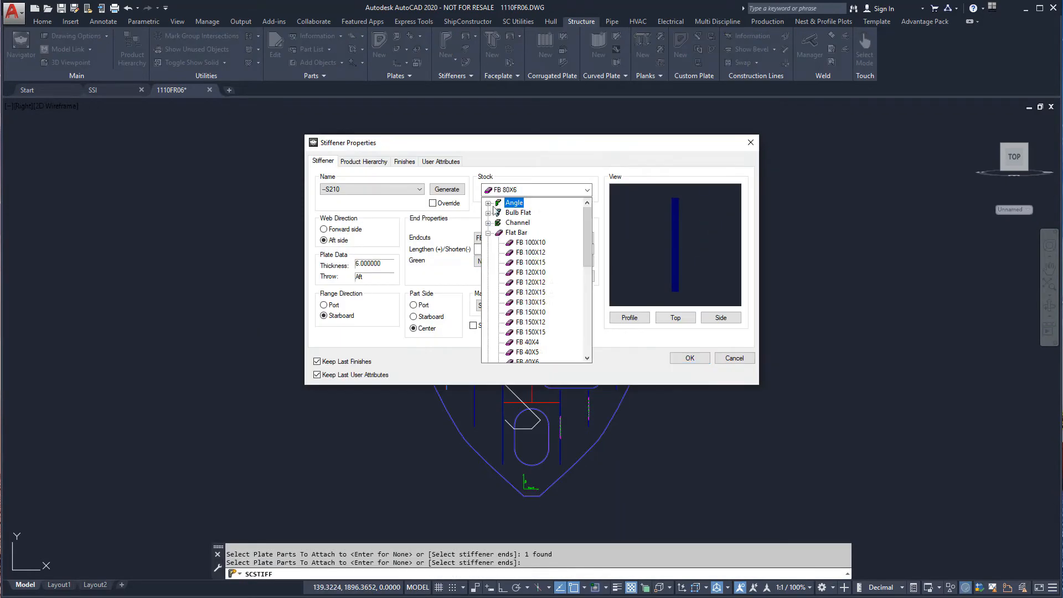
# - Add a 100x75x7UA angle stiffener with its flange toward port
pyautogui.click(514, 201)
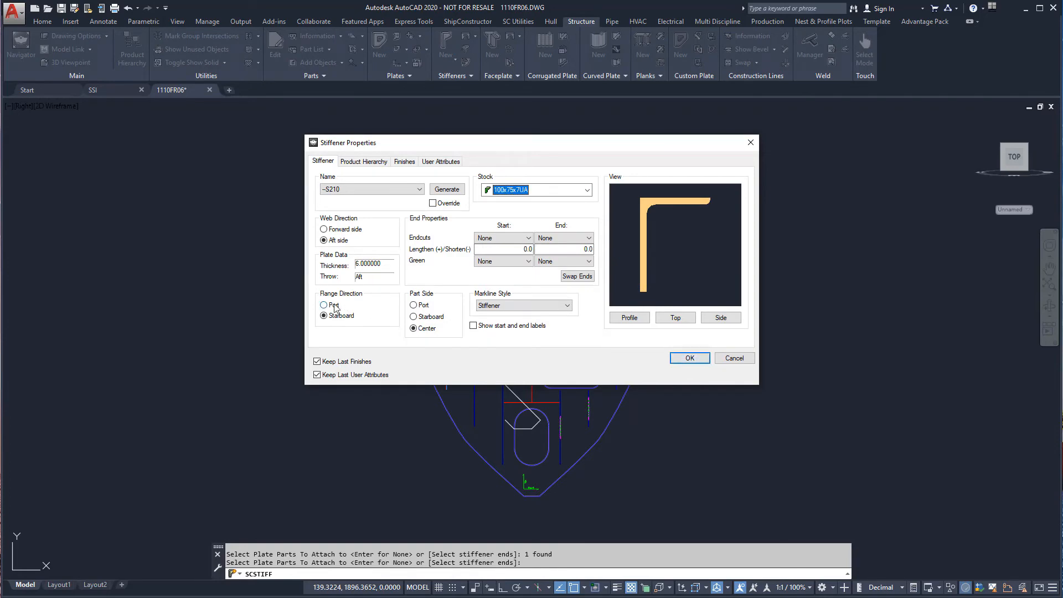
pyautogui.click(691, 358)
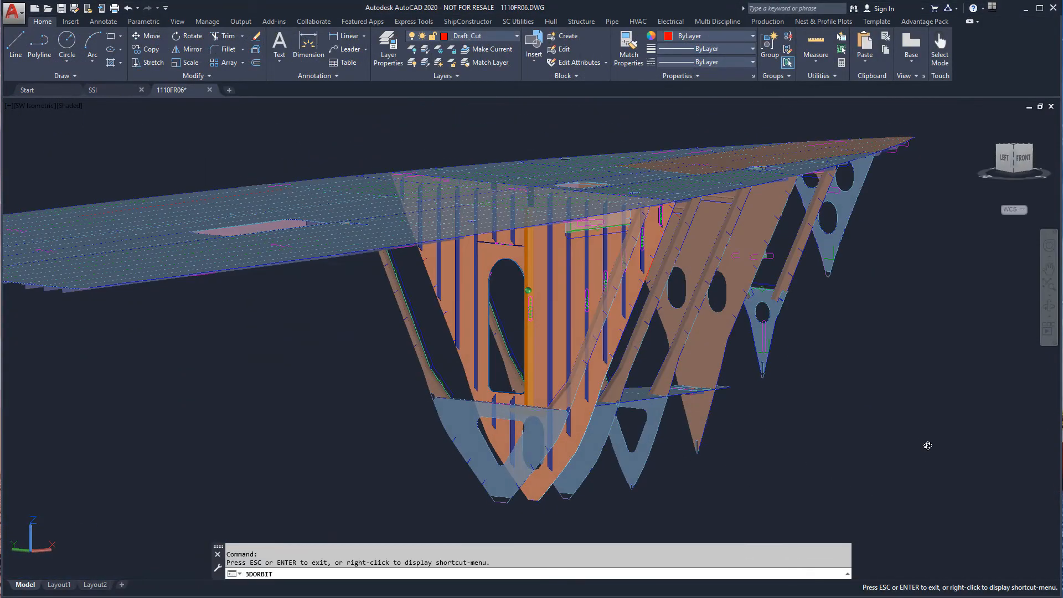
# - Orbit the shaded 3D model to view the stiffened frames beneath the deck
pyautogui.moveTo(929, 446); pyautogui.dragTo(762, 455)
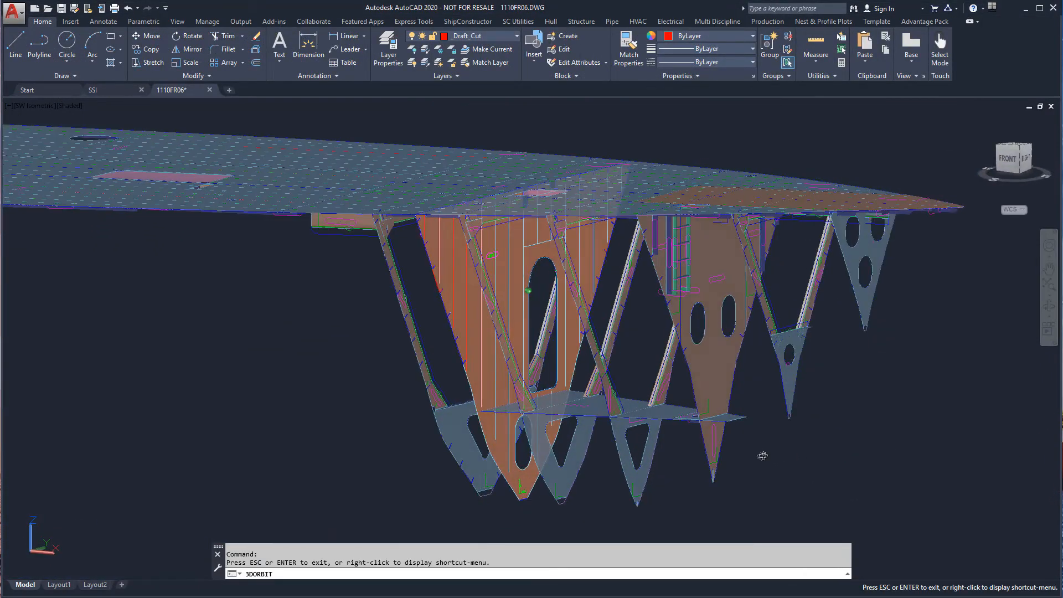